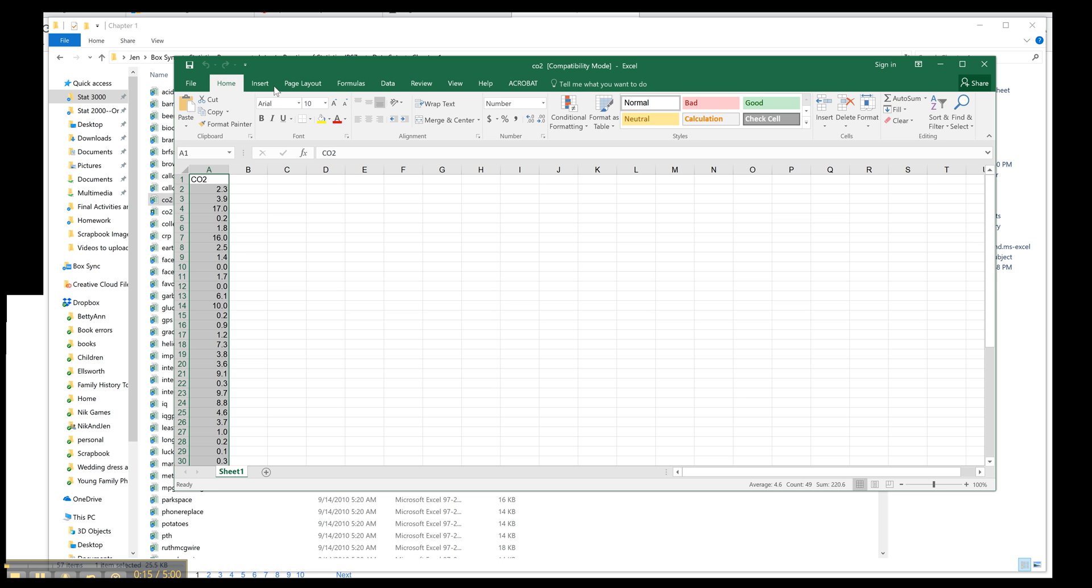
# - Show the Insert ribbon options for adding charts to the CO2 sheet
pyautogui.click(259, 83)
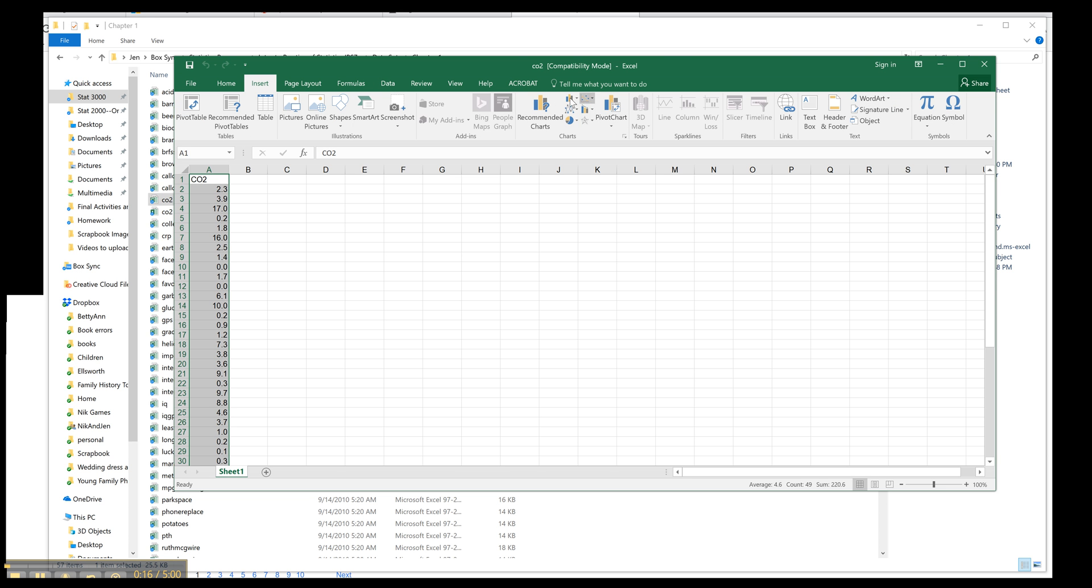
pyautogui.moveTo(586, 112)
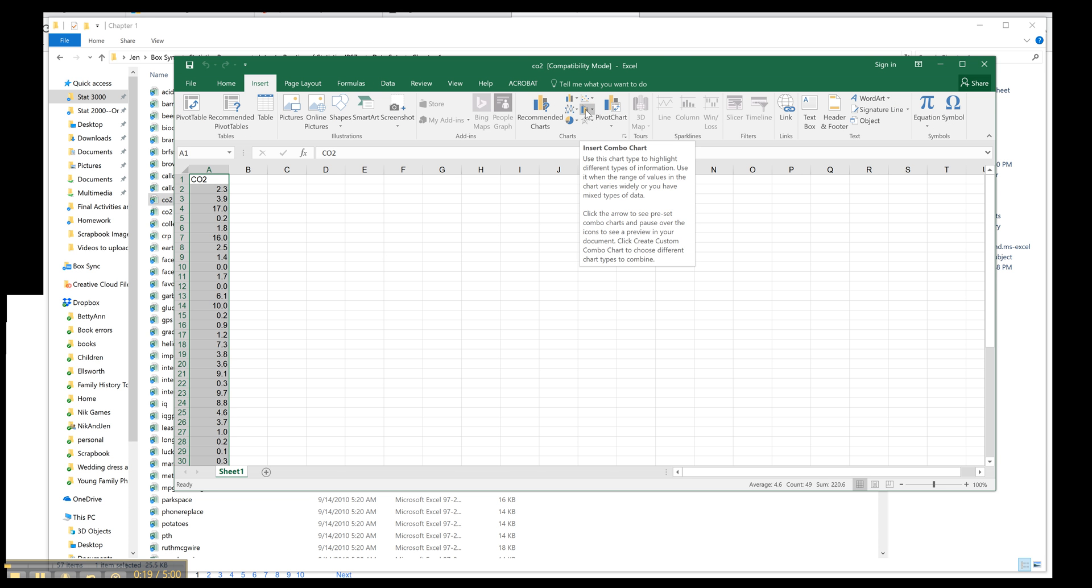
pyautogui.moveTo(191, 83)
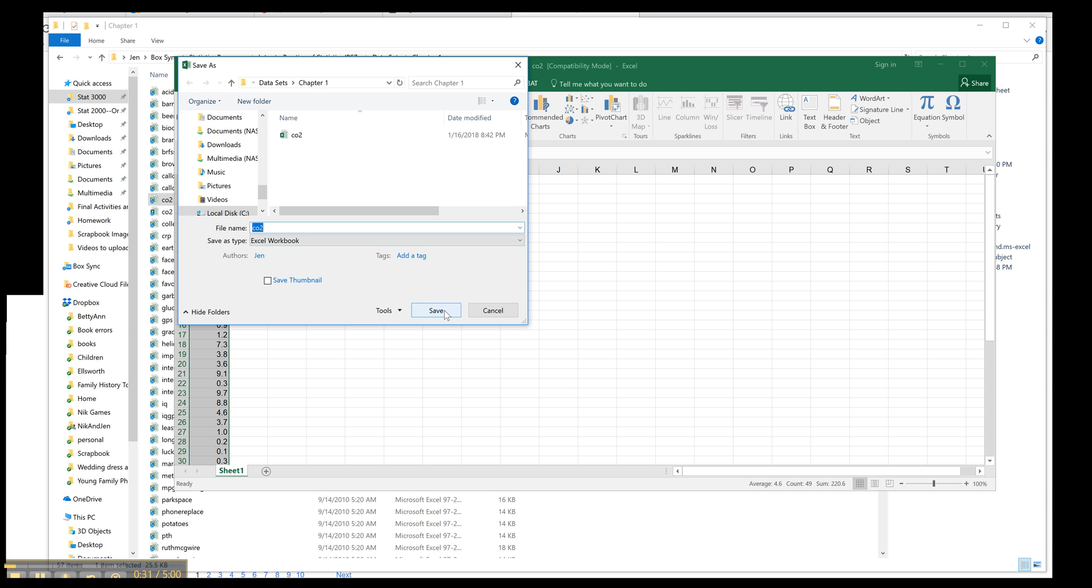
# - Save the data as co2.xlsx, replacing the existing file, and reopen that workbook
pyautogui.click(435, 310)
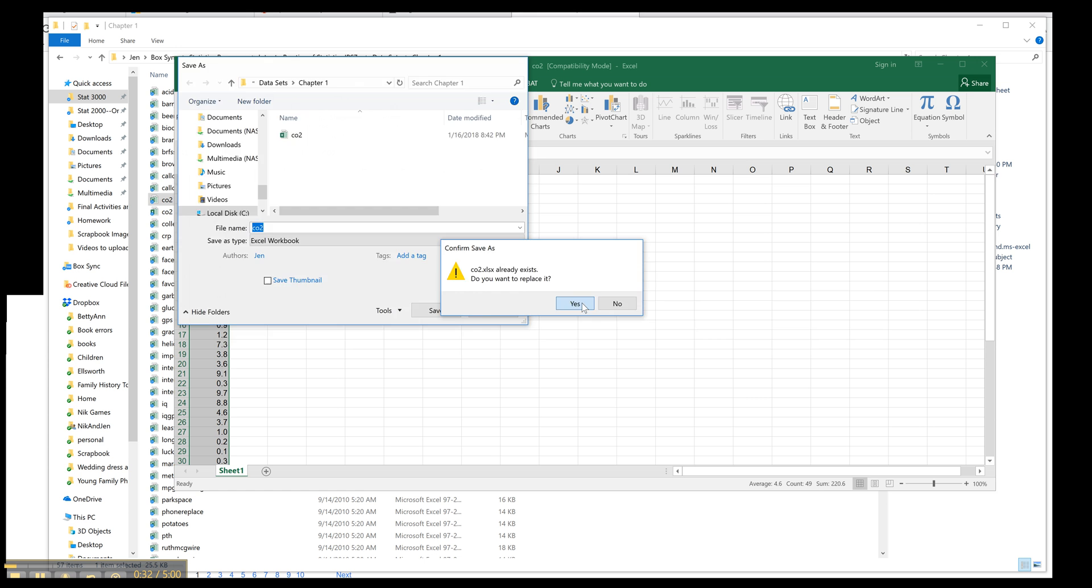
pyautogui.click(573, 305)
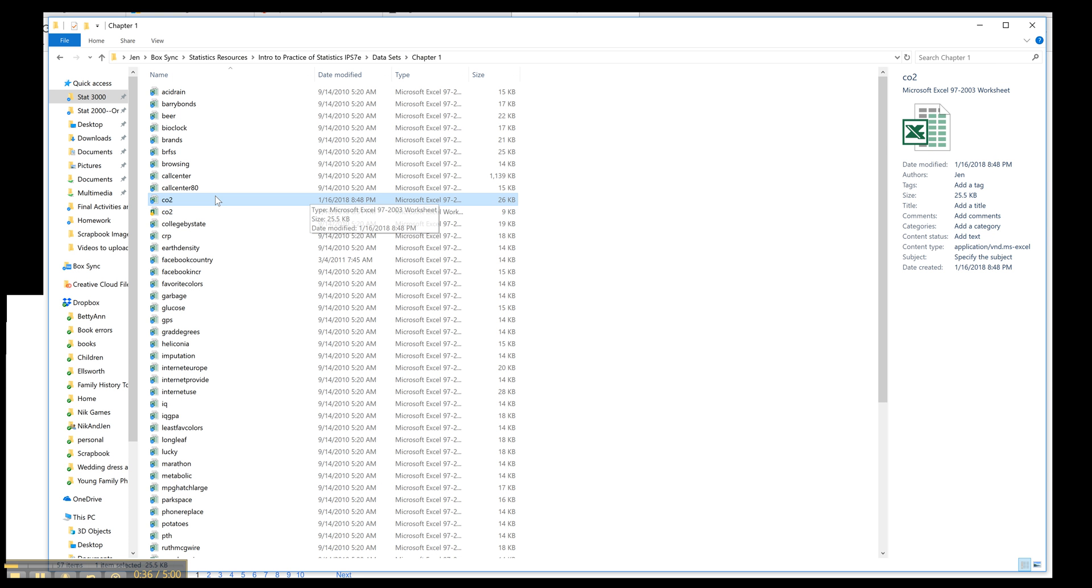
pyautogui.click(167, 212)
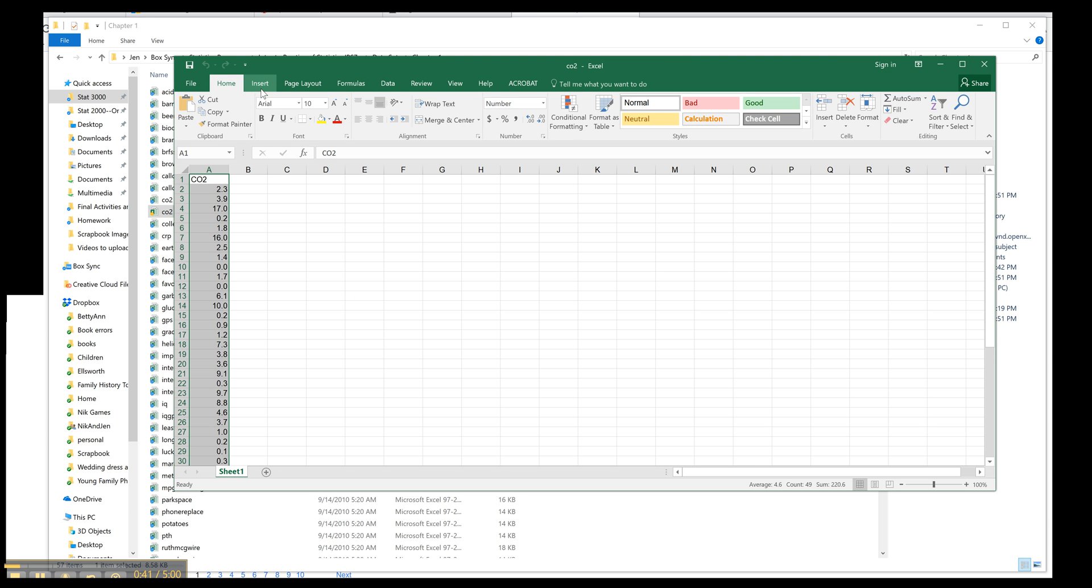
# - Show the statistical chart types available from the Insert ribbon for the CO2 column
pyautogui.click(259, 83)
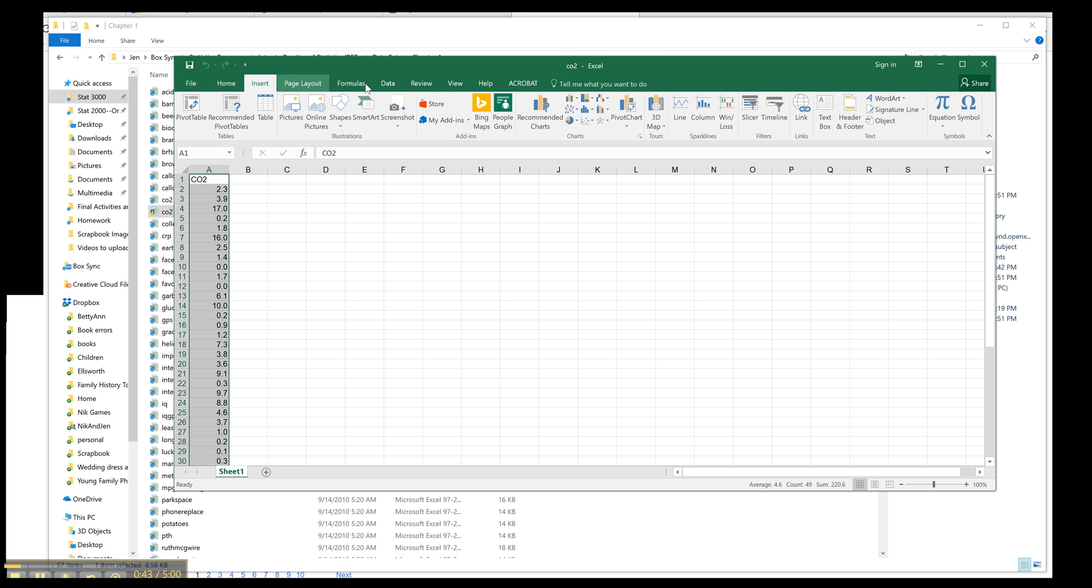
pyautogui.moveTo(577, 114)
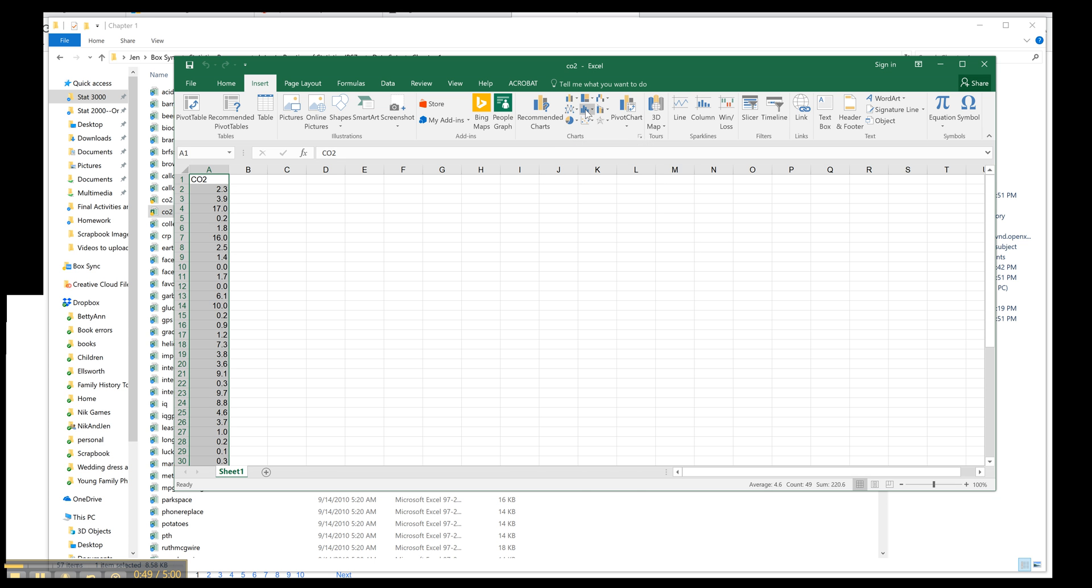
pyautogui.moveTo(588, 111)
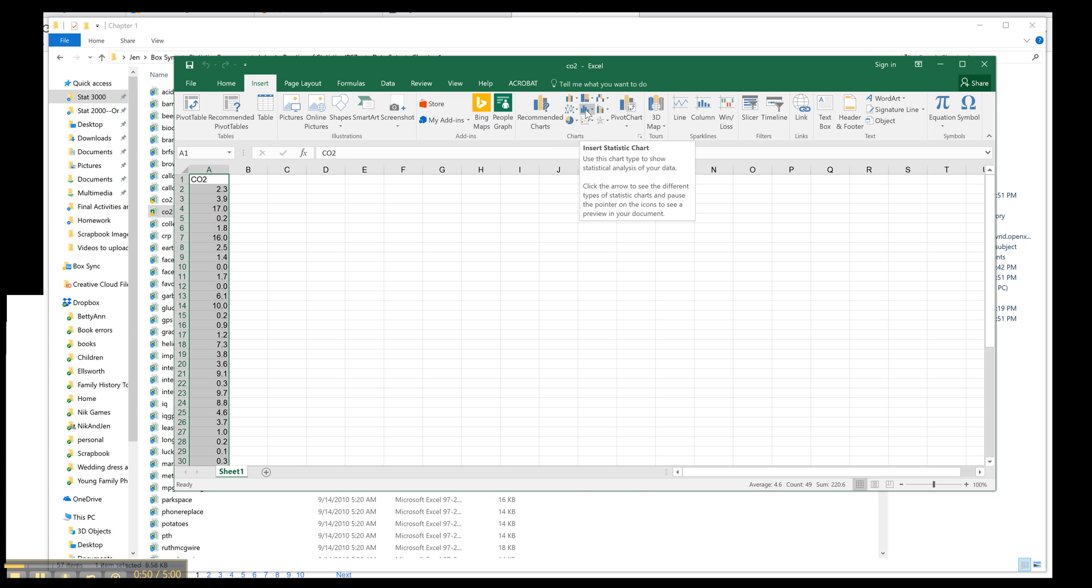
pyautogui.moveTo(236, 193)
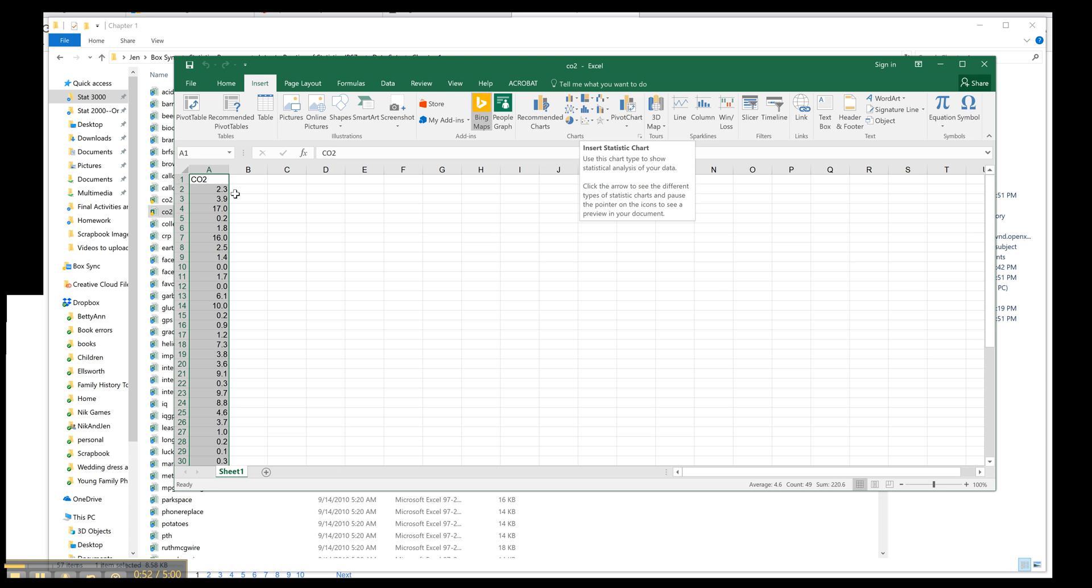
pyautogui.click(589, 112)
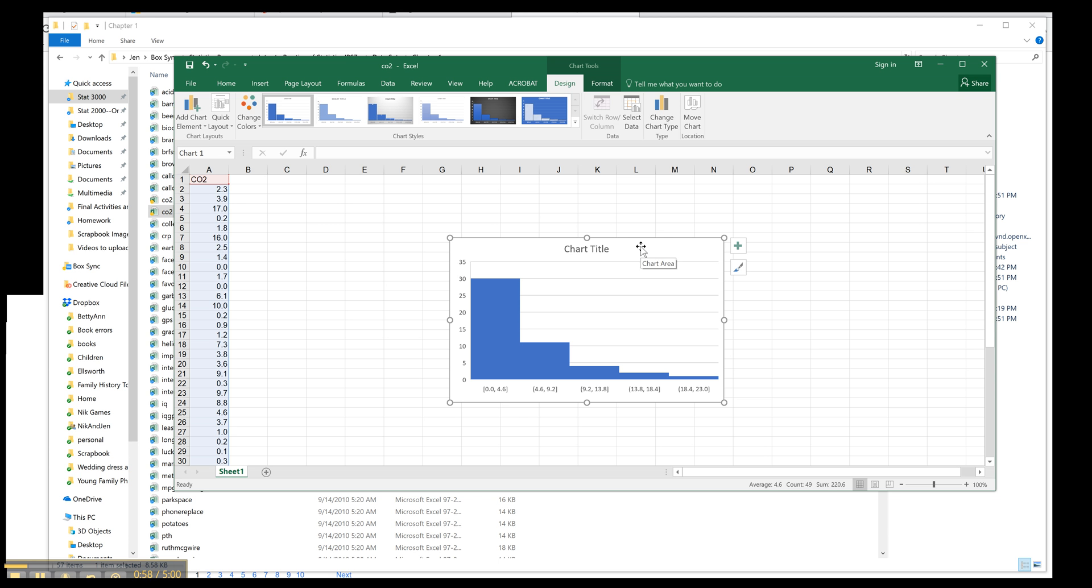
pyautogui.moveTo(510, 402)
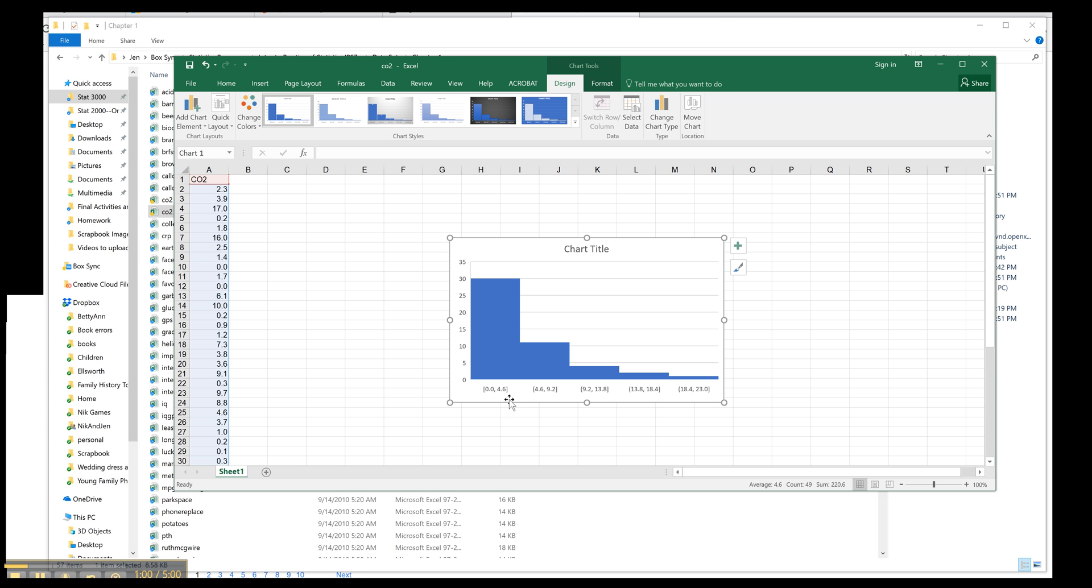
pyautogui.moveTo(509, 401)
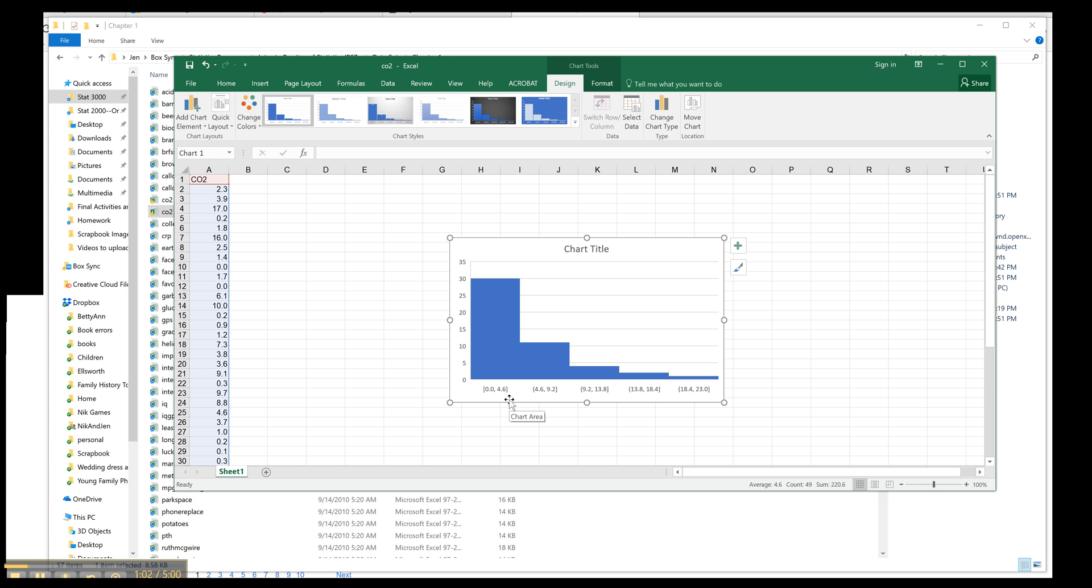
pyautogui.moveTo(506, 397)
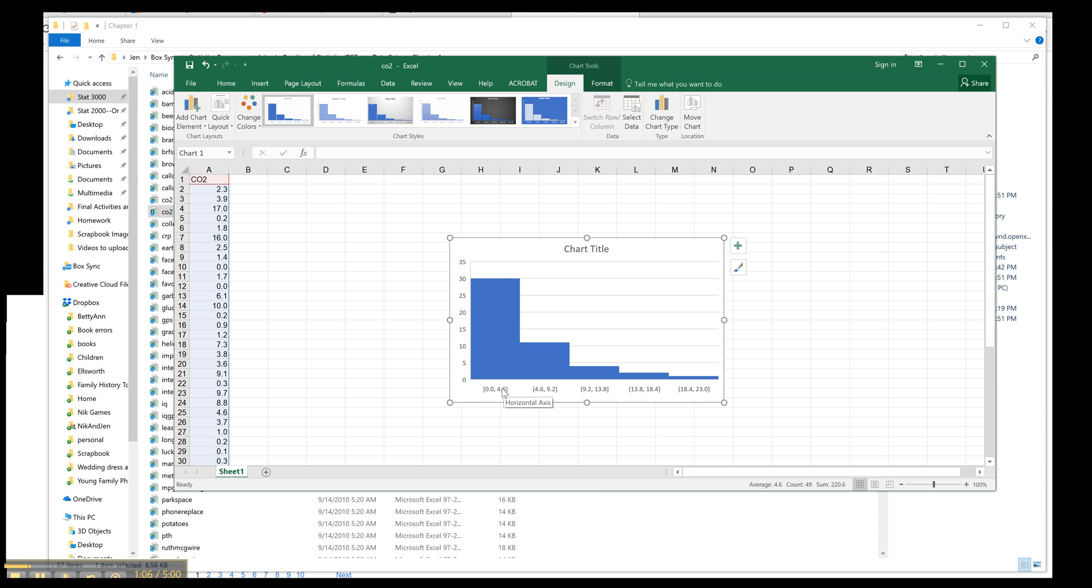
# - Bring up the context actions for the histogram's horizontal axis
pyautogui.rightClick(505, 393)
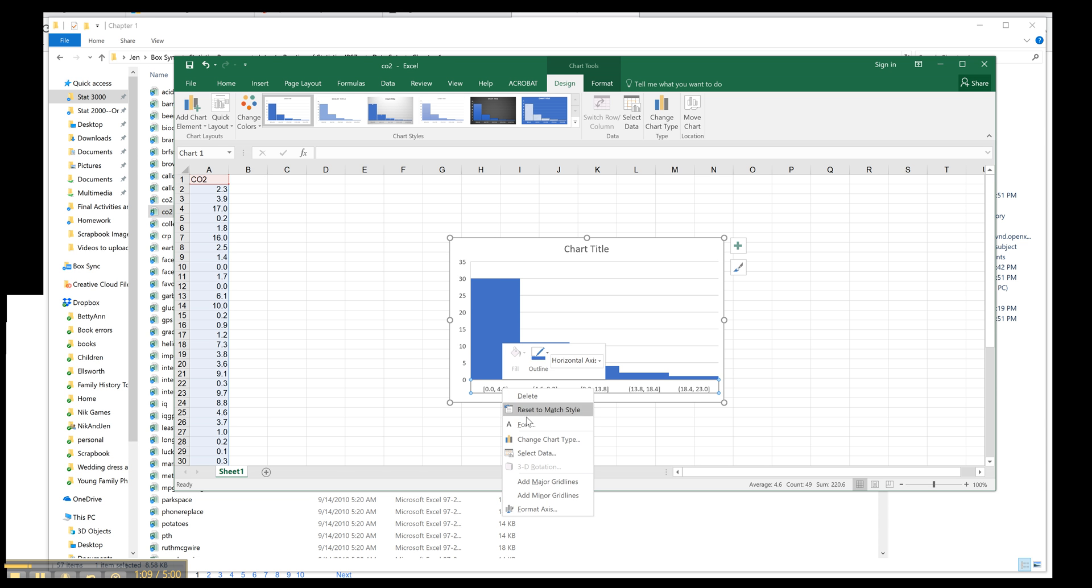
# - In Format Axis, set the histogram's bin width manually to 2
pyautogui.click(536, 508)
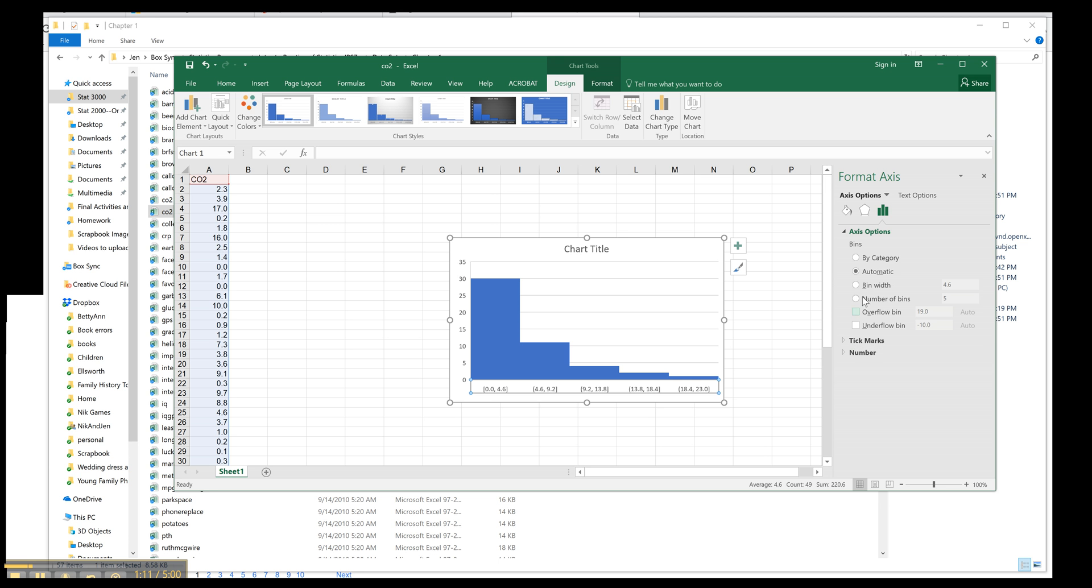
pyautogui.click(855, 284)
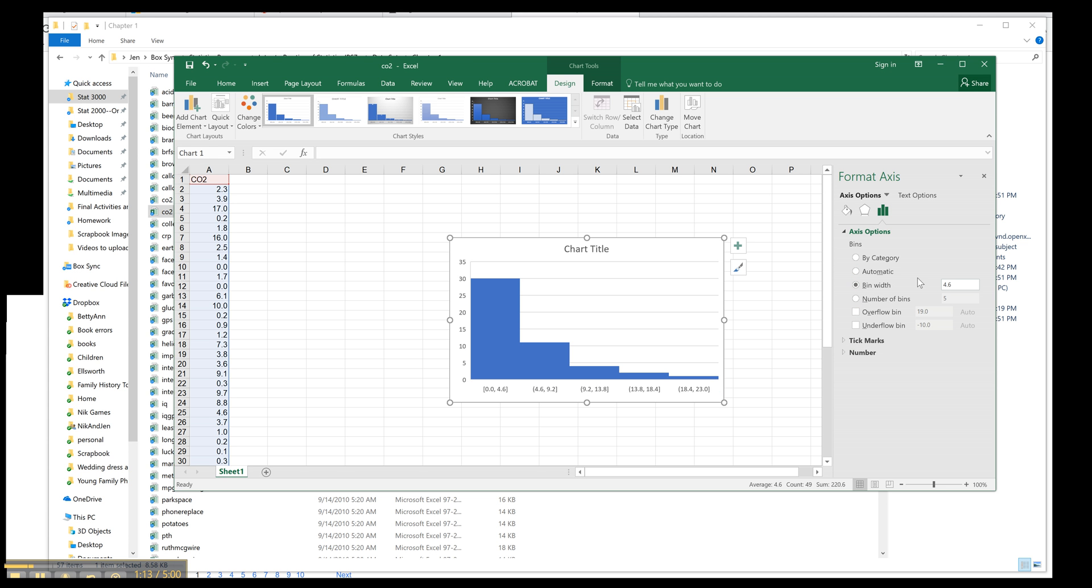
pyautogui.click(959, 284)
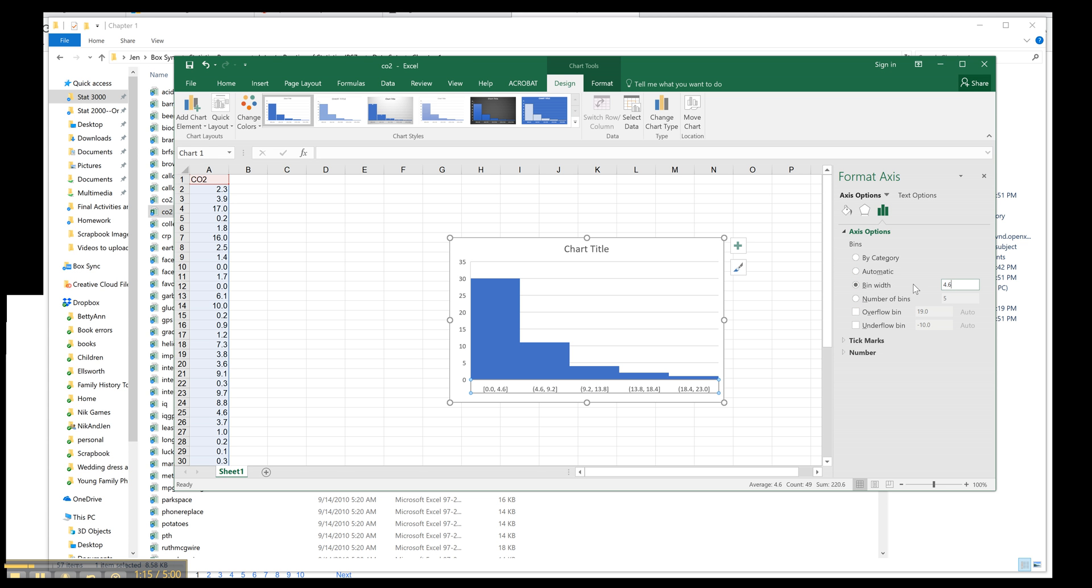
pyautogui.write('4')
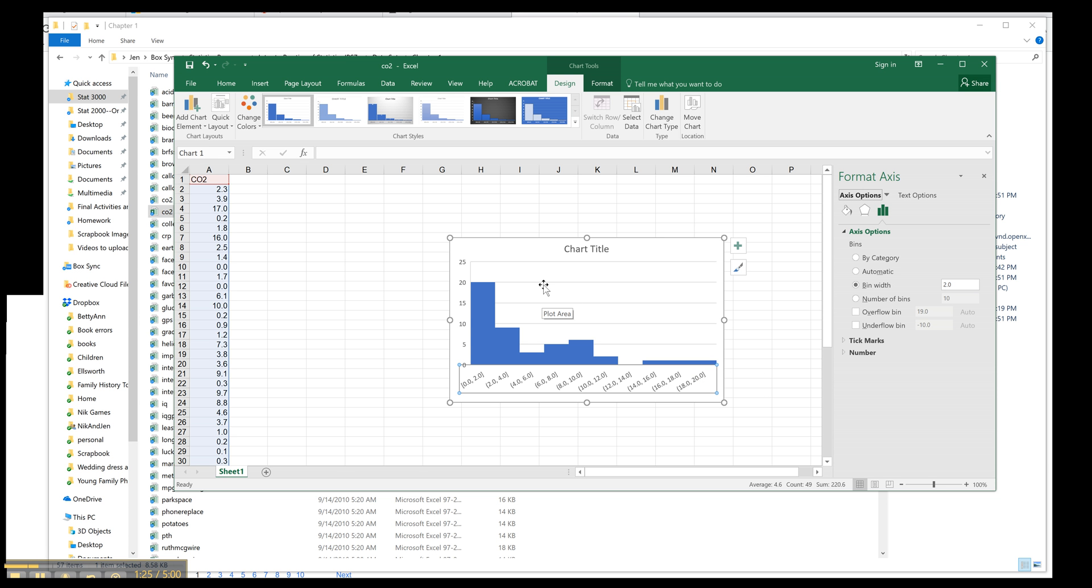
pyautogui.moveTo(581, 260)
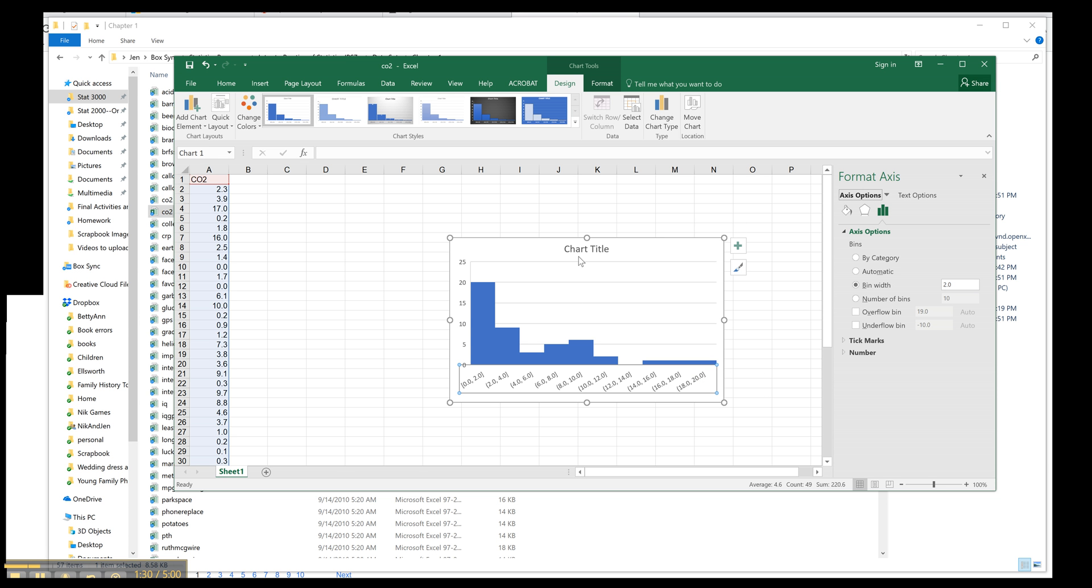
pyautogui.moveTo(580, 399)
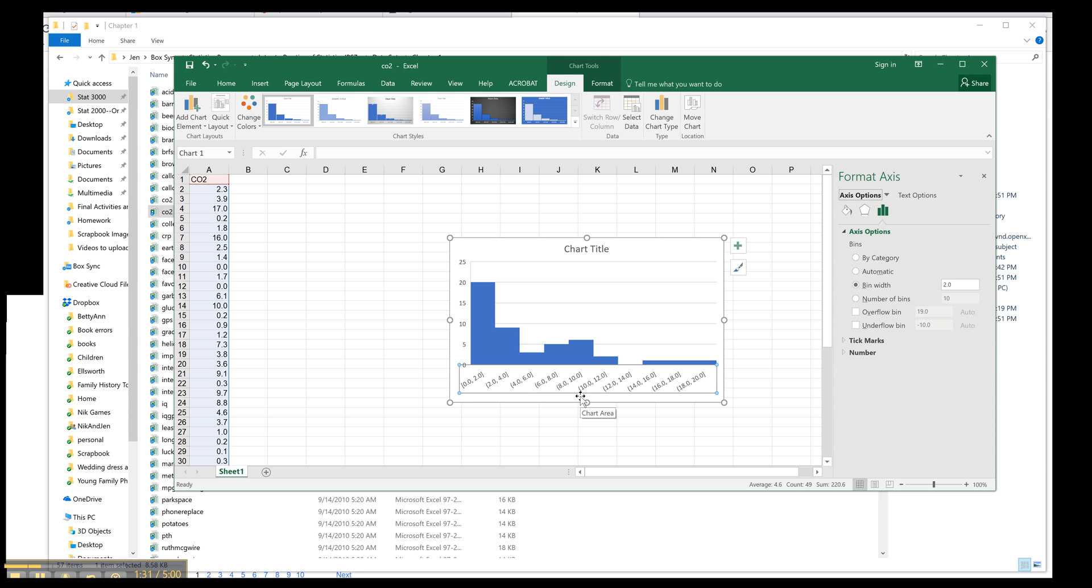